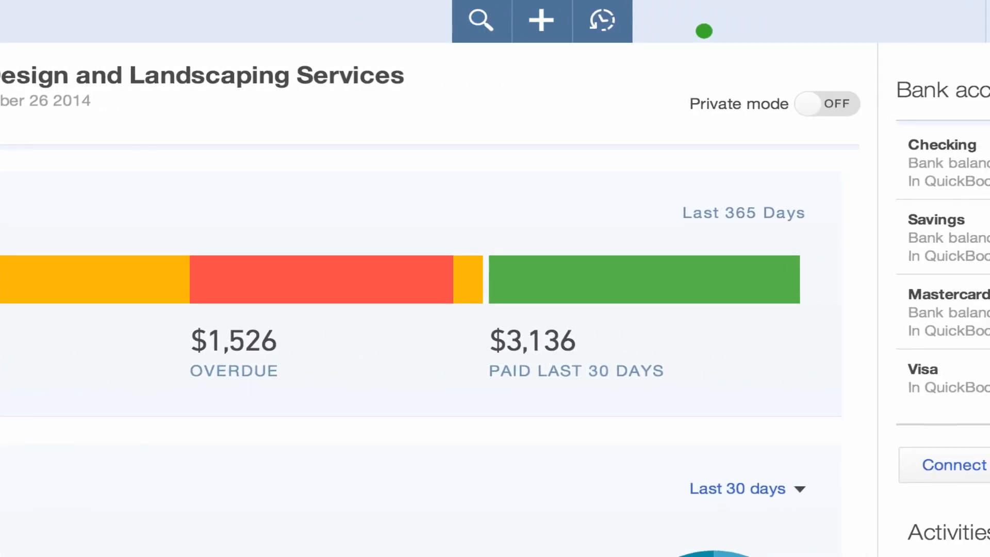
Navigate from the dashboard to the Customers list with balances and unpaid totals
{"action": "left_click", "coordinate": [710, 21]}
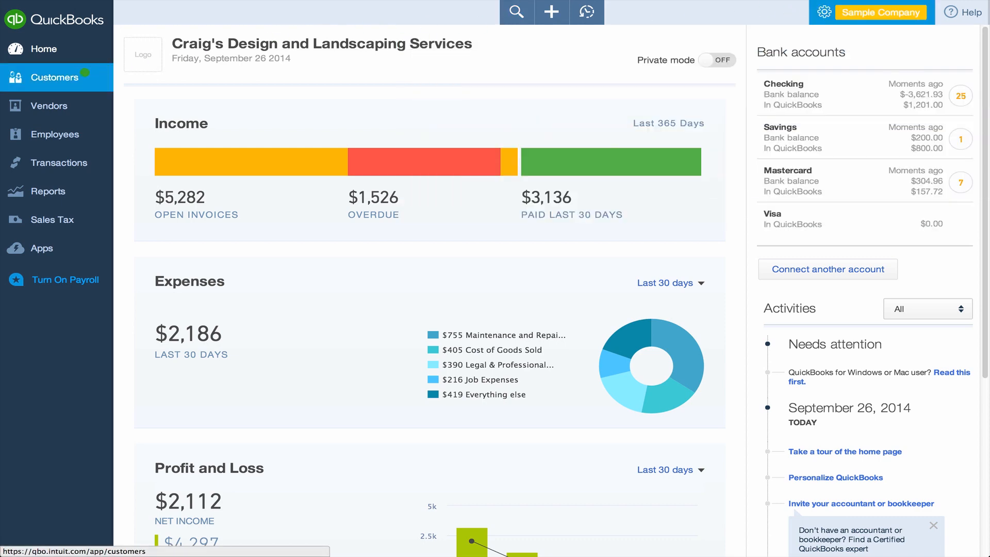
{"action": "left_click", "coordinate": [56, 76]}
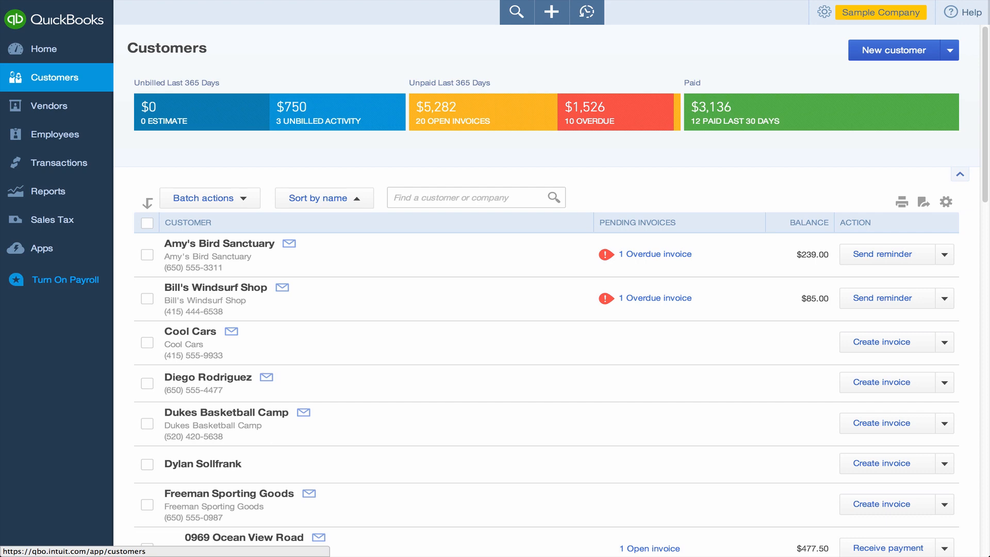
Start a new invoice from + Create, then close it unsaved back to Home
{"action": "left_click", "coordinate": [551, 13]}
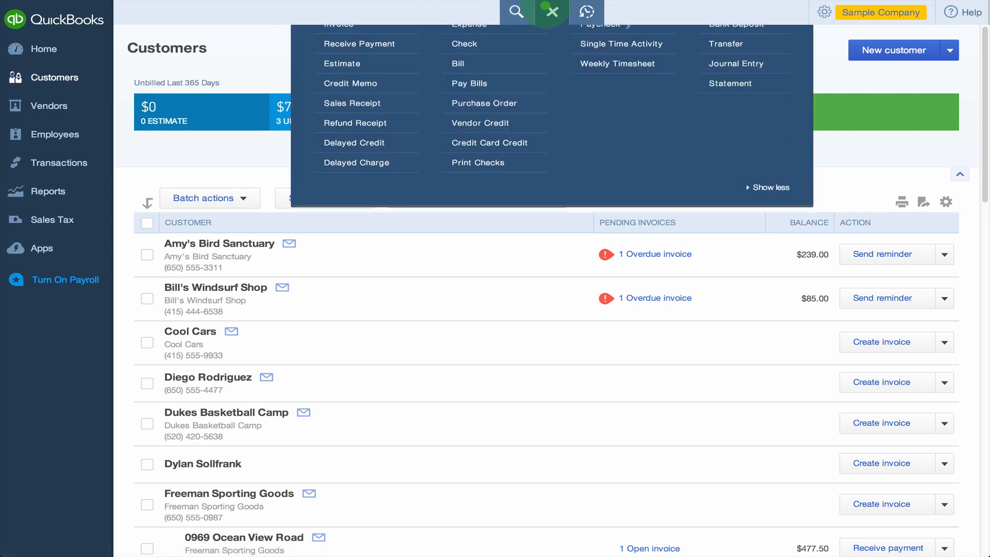
{"action": "left_click", "coordinate": [551, 12]}
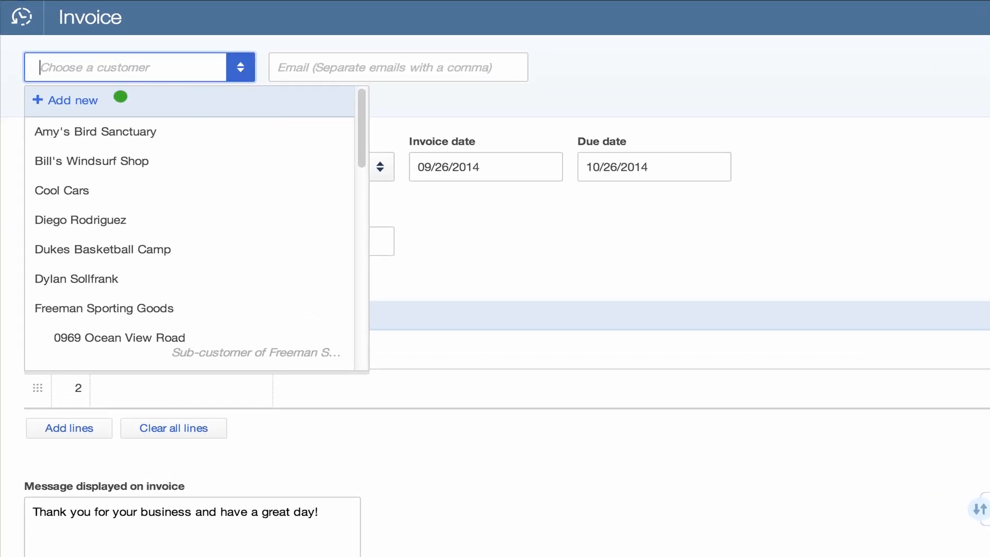
{"action": "left_click", "coordinate": [65, 100]}
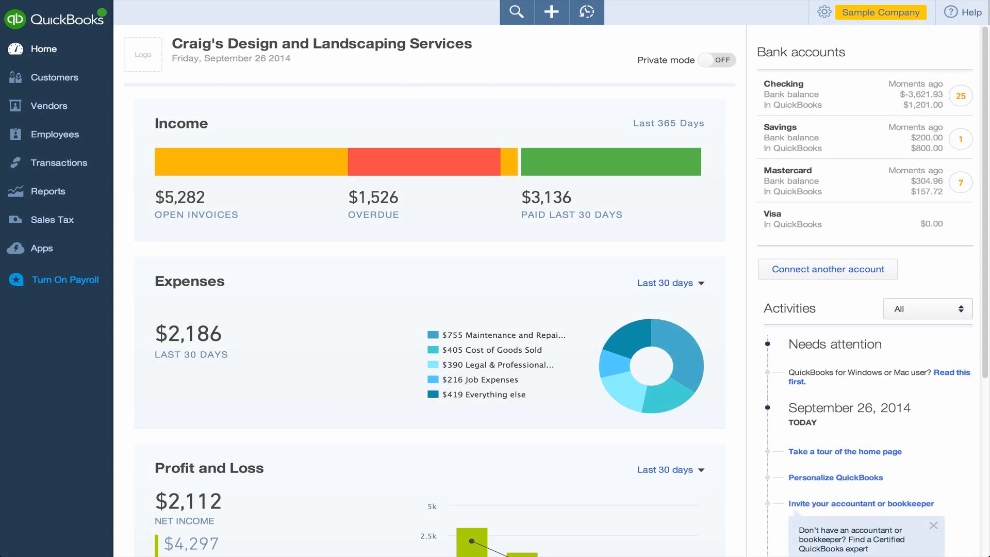
{"action": "left_click", "coordinate": [55, 77]}
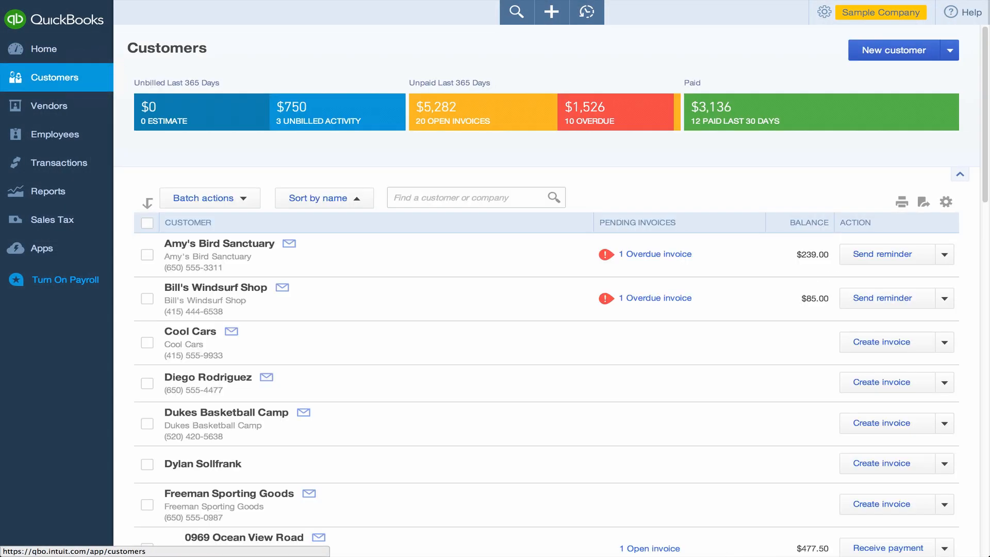
{"action": "scroll", "scroll_direction": "down", "scroll_amount": 3}
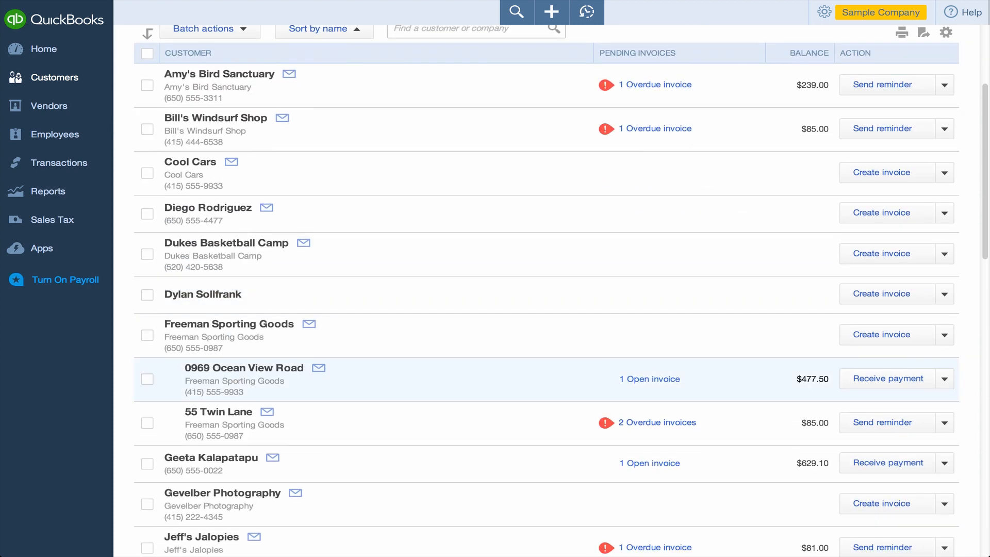
{"action": "scroll", "scroll_direction": "down", "scroll_amount": 3}
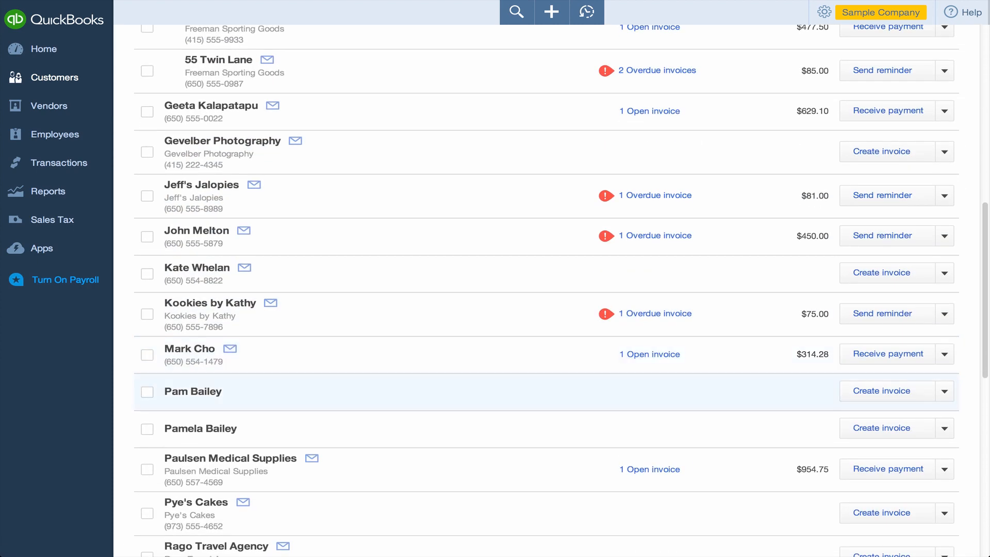
{"action": "left_click", "coordinate": [193, 391]}
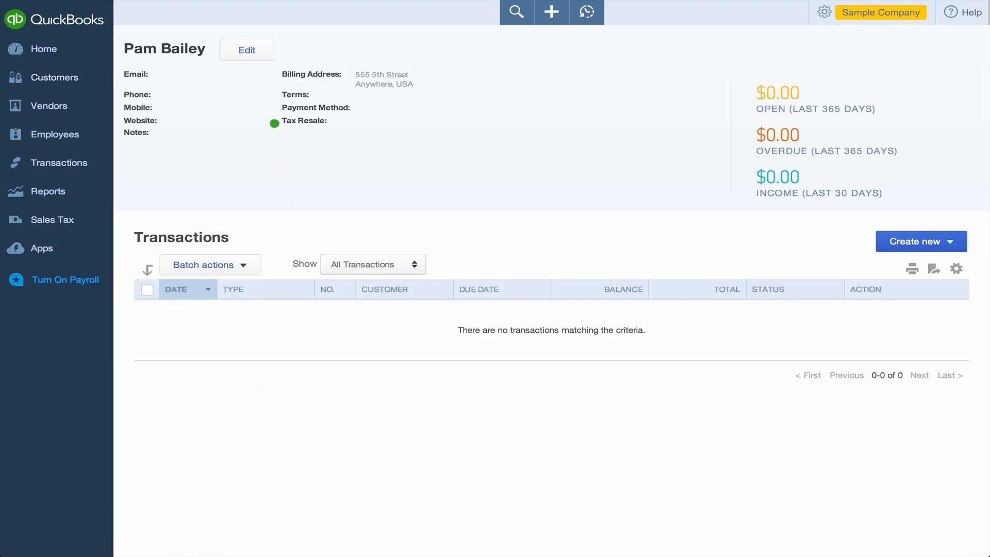
{"action": "left_click", "coordinate": [246, 50]}
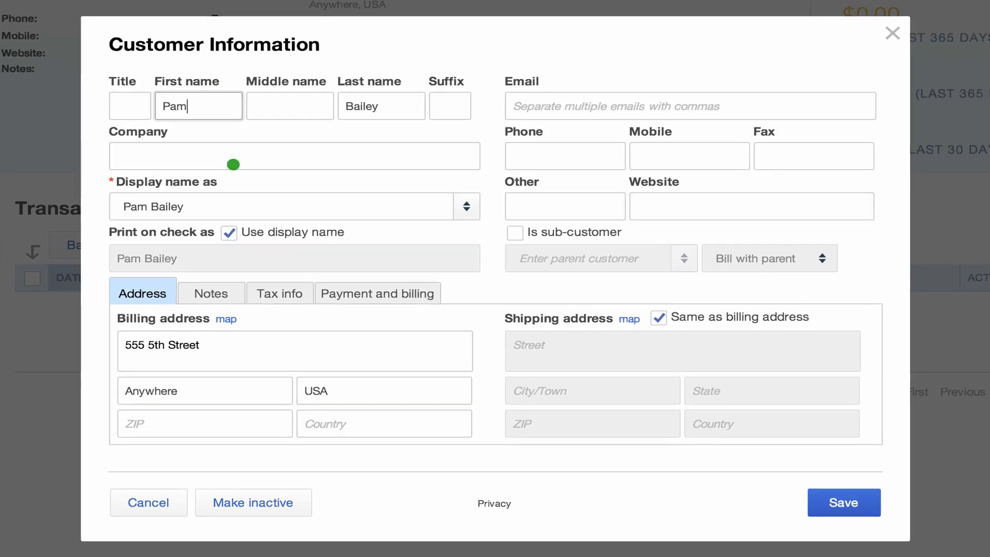
{"action": "left_click", "coordinate": [253, 503]}
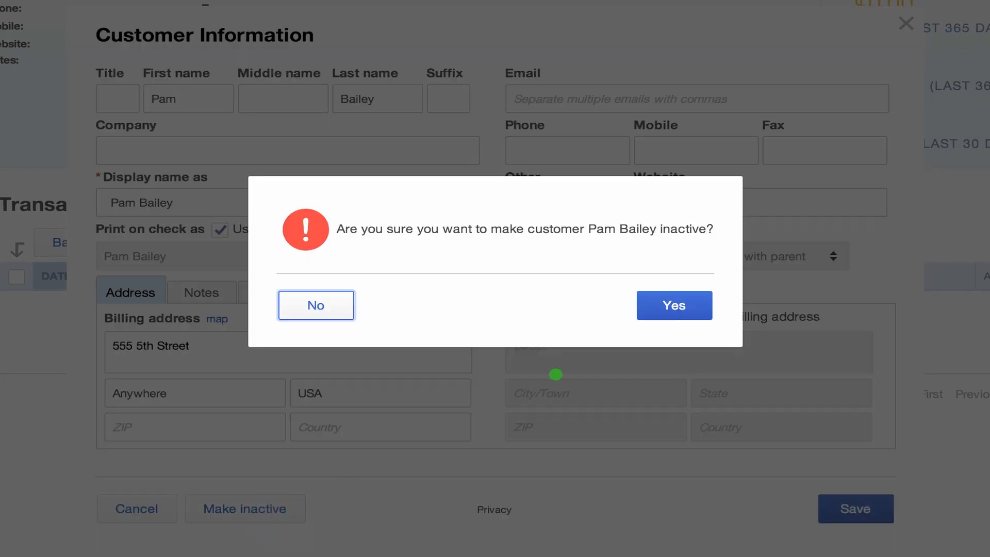
{"action": "left_click", "coordinate": [673, 305]}
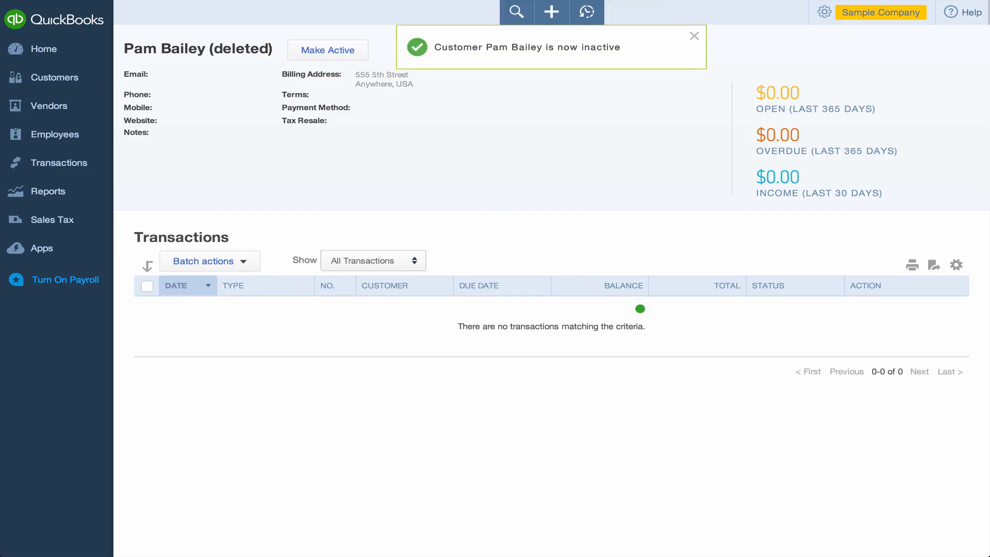
{"action": "left_click", "coordinate": [56, 77]}
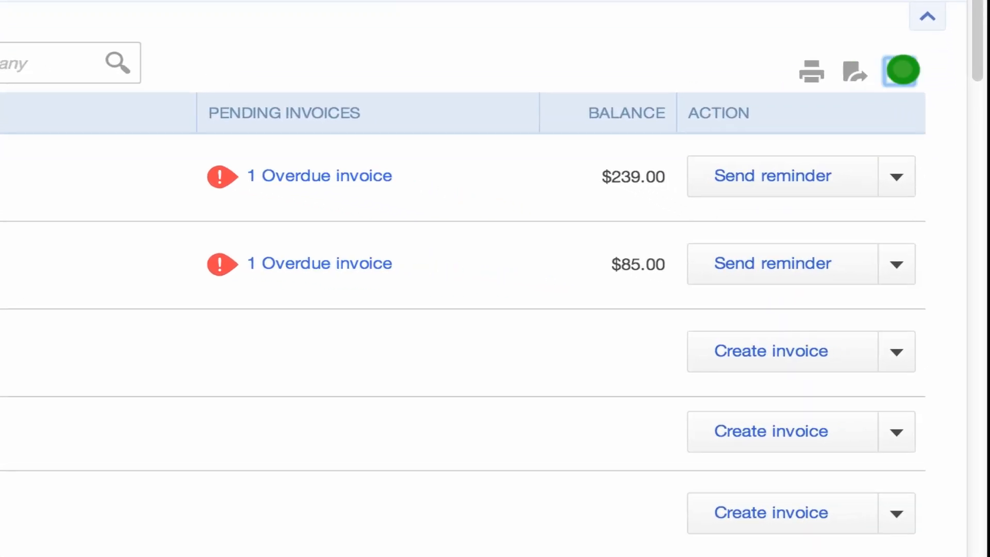
{"action": "left_click", "coordinate": [921, 71]}
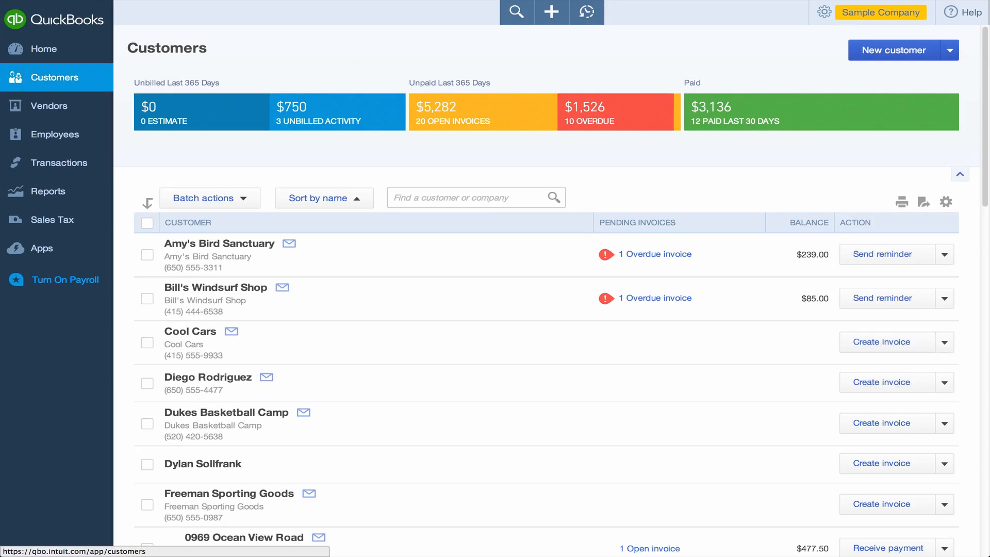
{"action": "scroll", "scroll_direction": "down", "scroll_amount": 3}
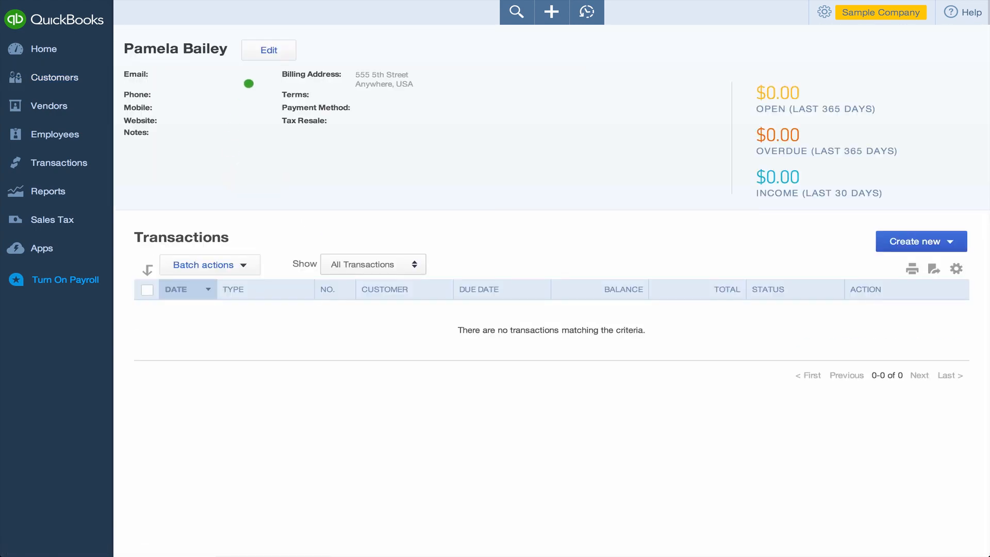
{"action": "left_click", "coordinate": [268, 50]}
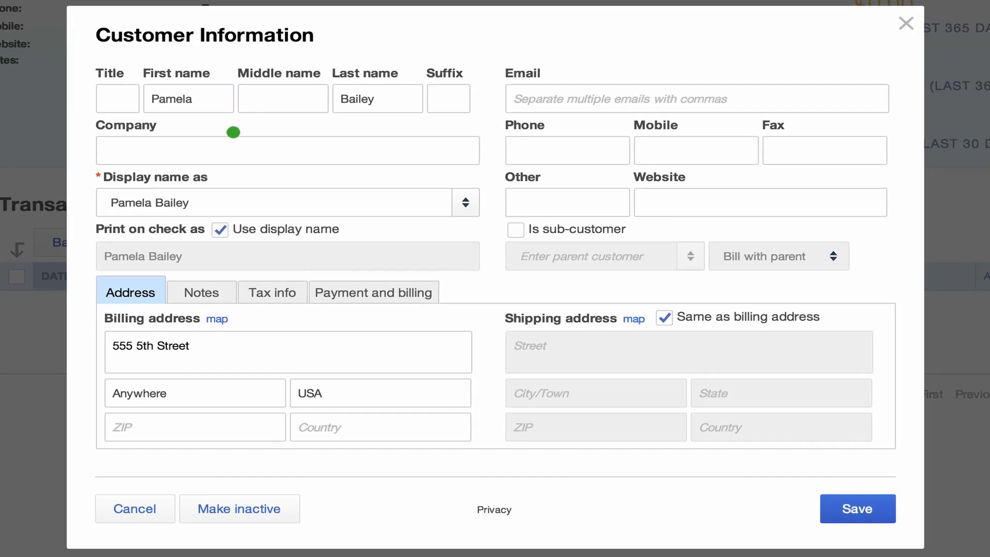
{"action": "type", "text": "- Vendor"}
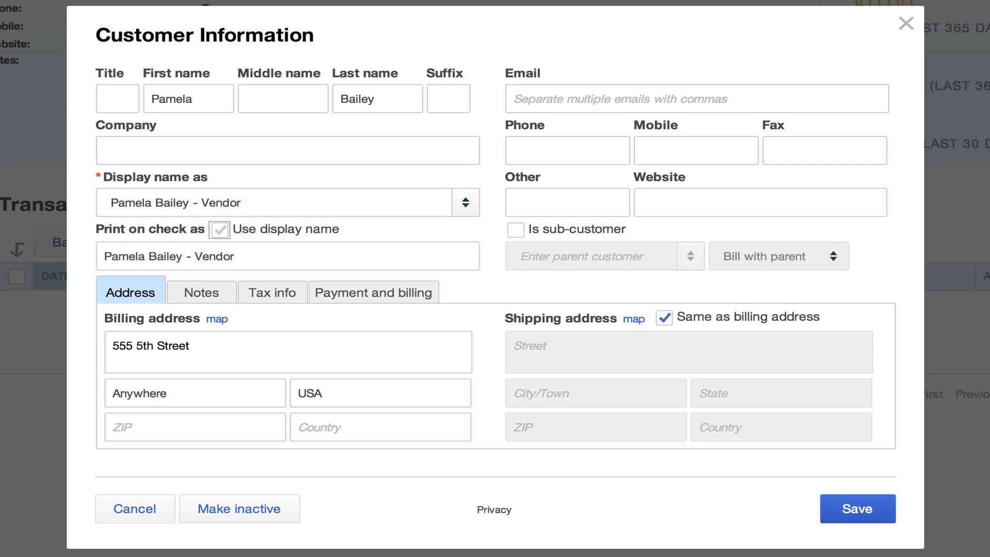
{"action": "left_click", "coordinate": [219, 230]}
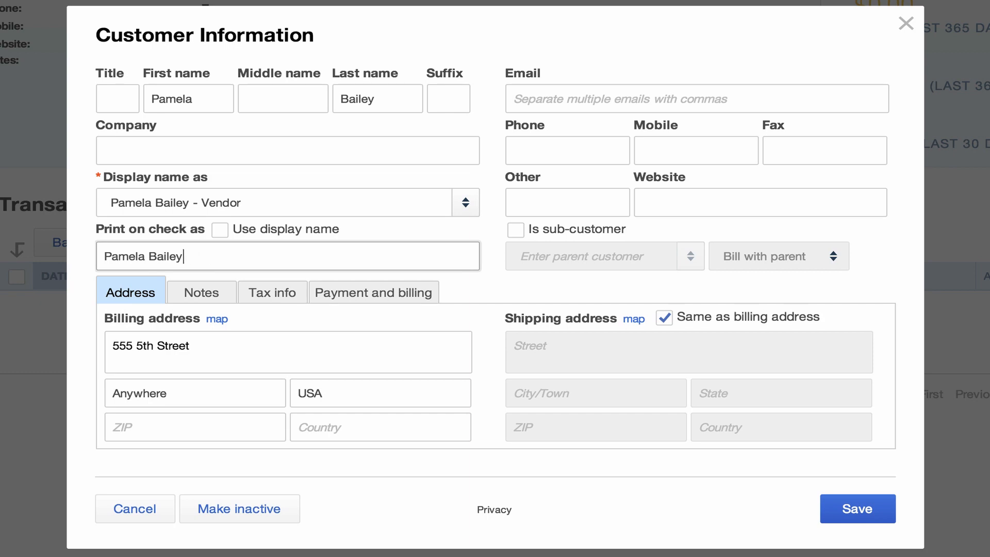
{"action": "left_click", "coordinate": [857, 509]}
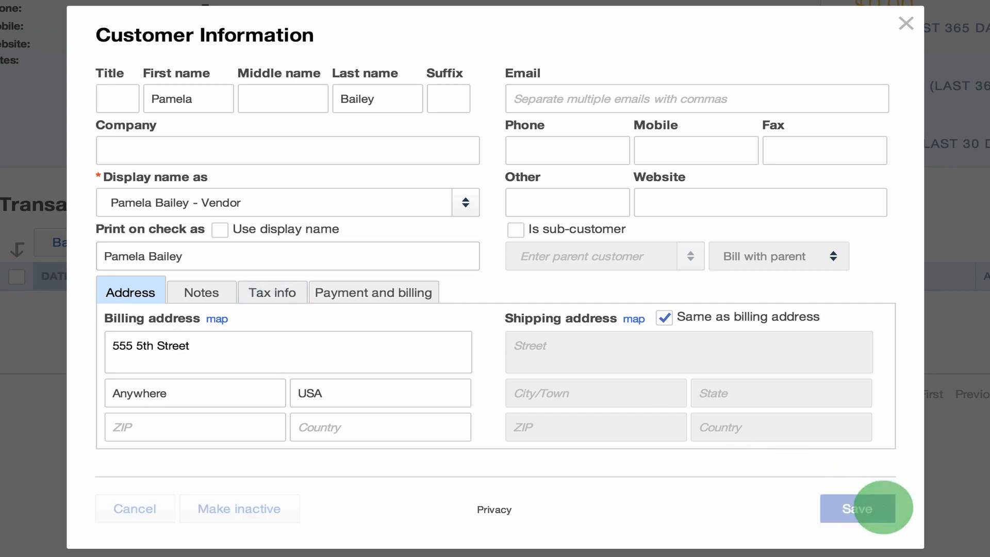
{"action": "left_click", "coordinate": [861, 508]}
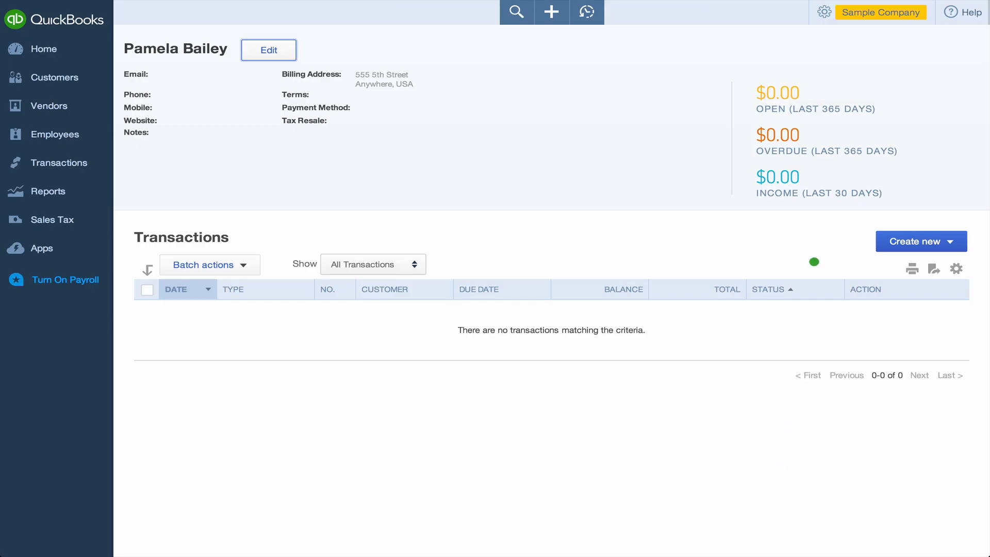
{"action": "left_click", "coordinate": [823, 12]}
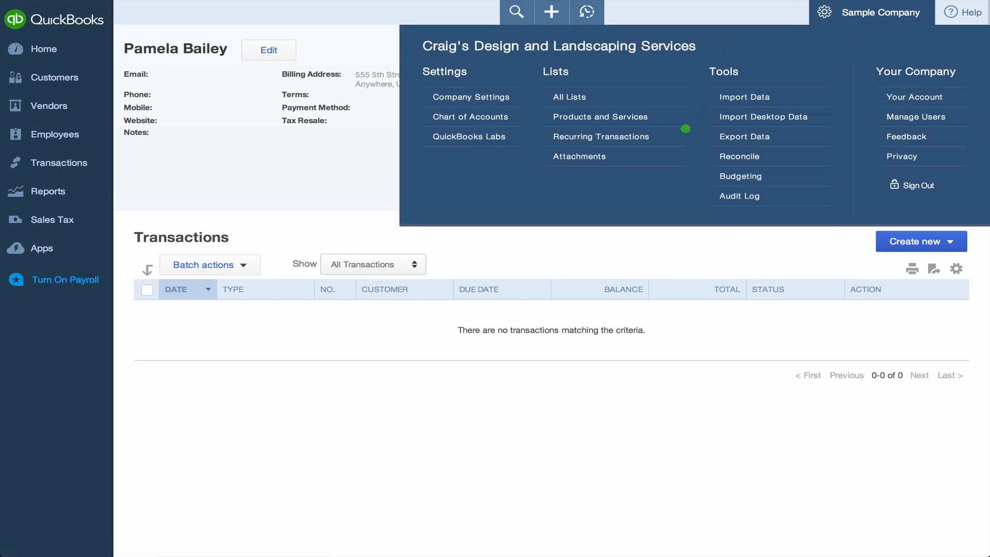
View the Telephone Bill recurring template, then cancel without changes
{"action": "left_click", "coordinate": [600, 136]}
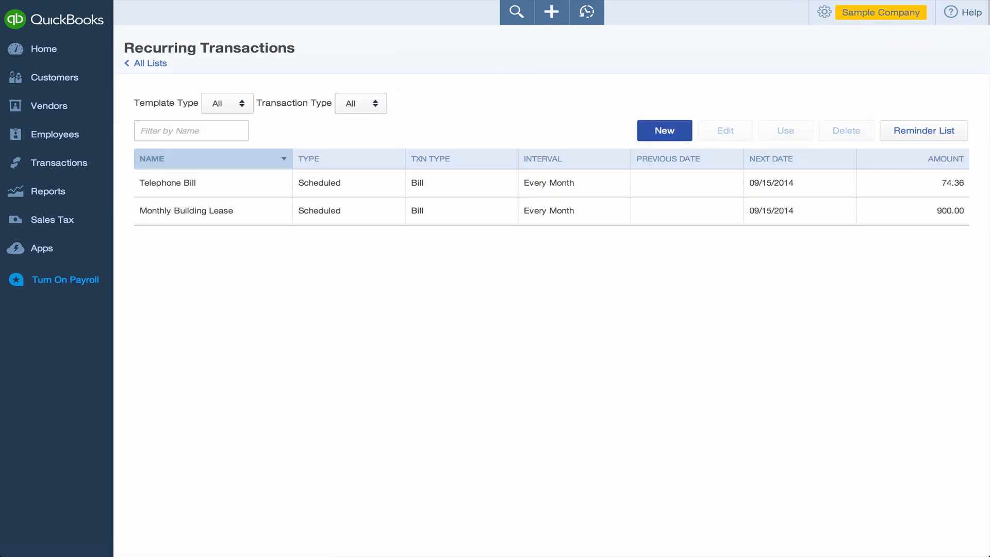
{"action": "left_click", "coordinate": [663, 130]}
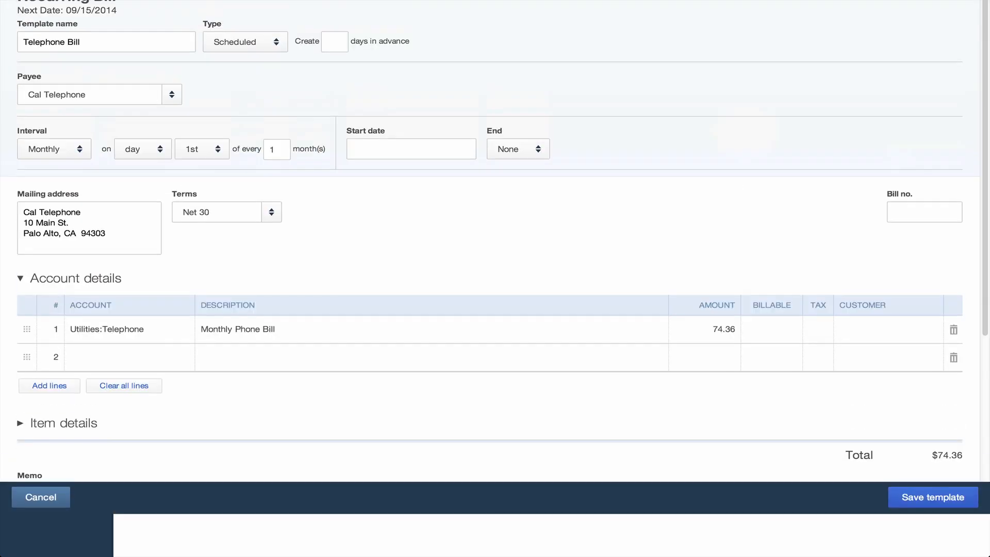
{"action": "left_click", "coordinate": [932, 497]}
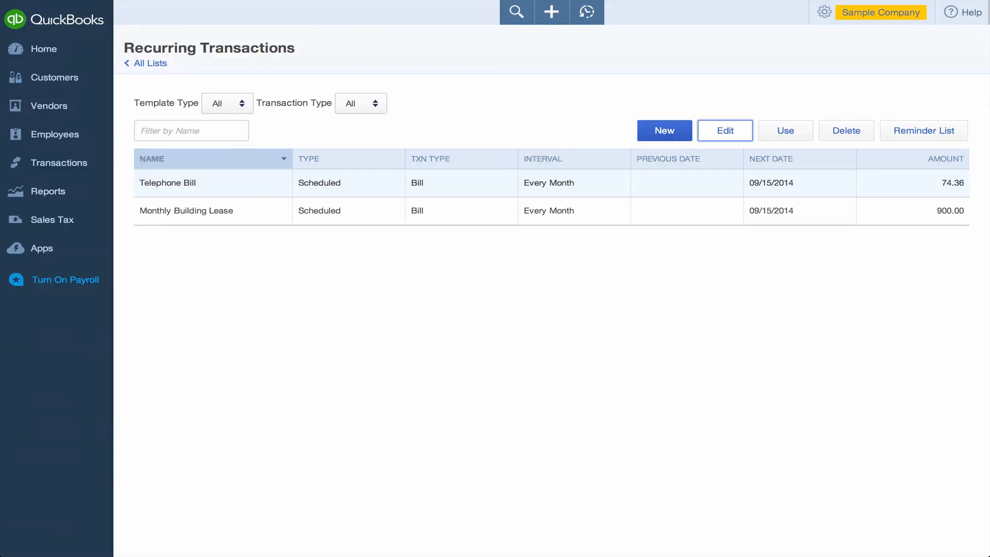
{"action": "mouse_move", "coordinate": [57, 77]}
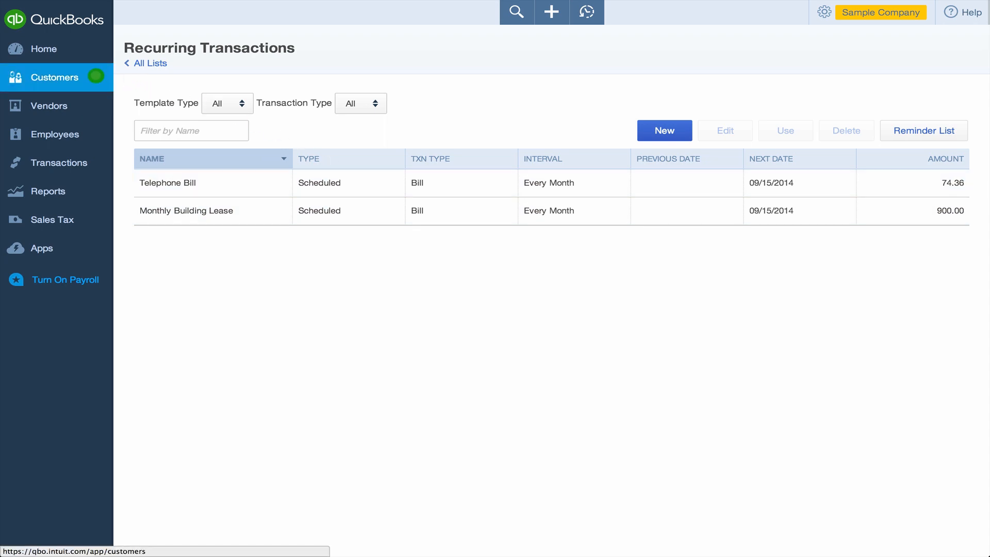
{"action": "left_click", "coordinate": [56, 77]}
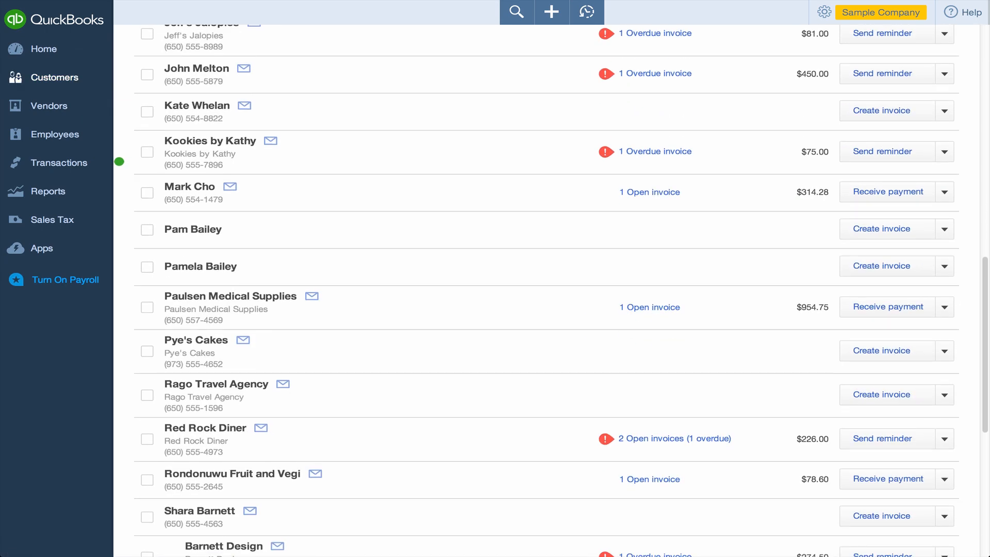
{"action": "left_click", "coordinate": [193, 229]}
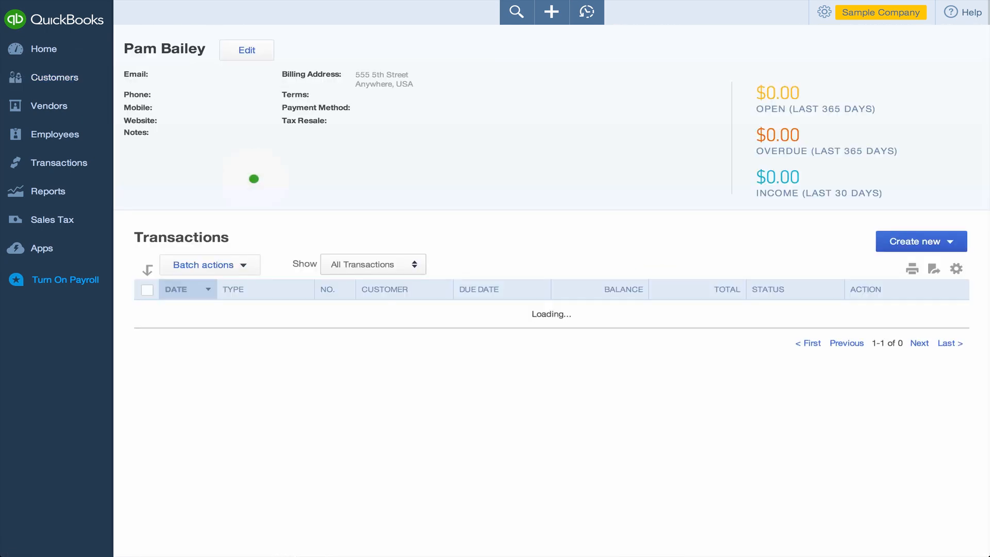
{"action": "left_click", "coordinate": [246, 50]}
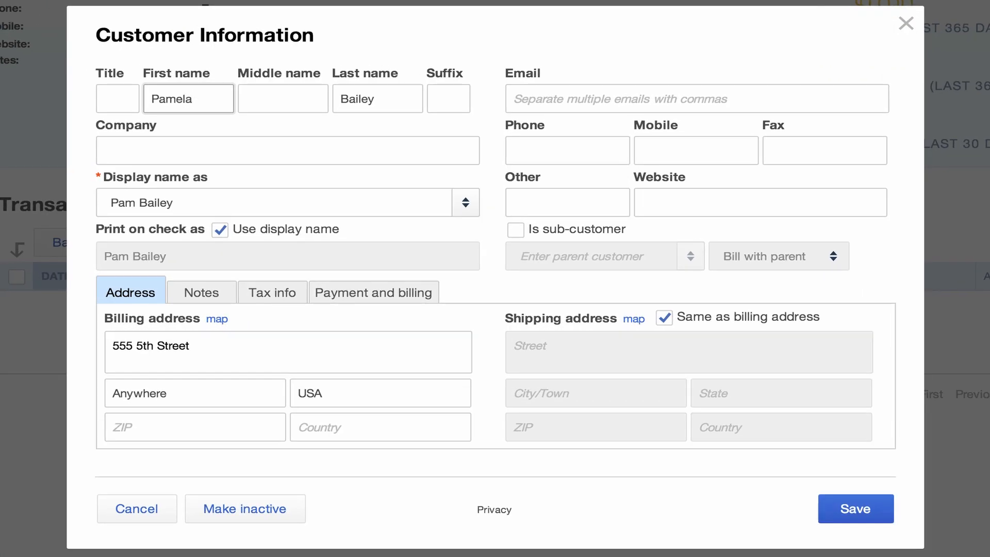
{"action": "left_click", "coordinate": [278, 202]}
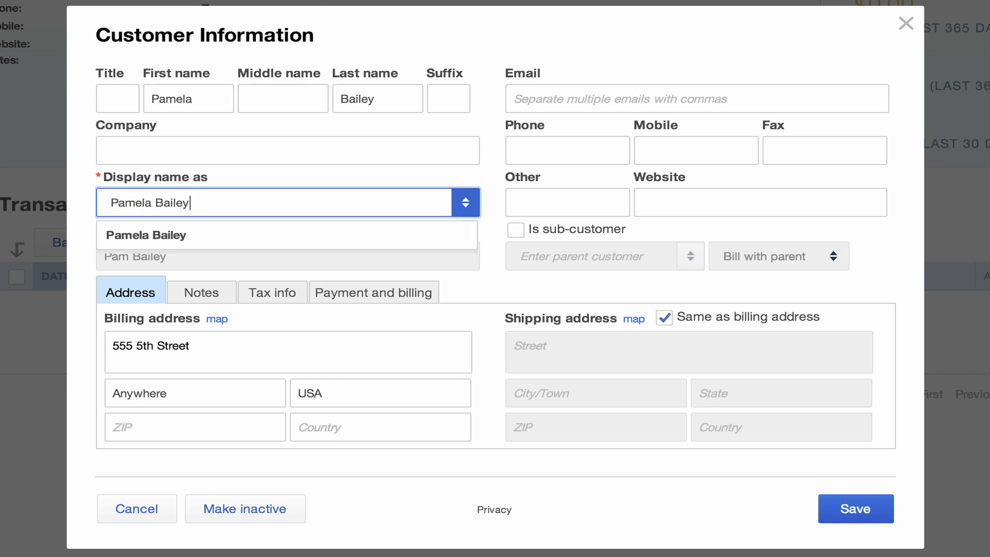
{"action": "left_click", "coordinate": [855, 508]}
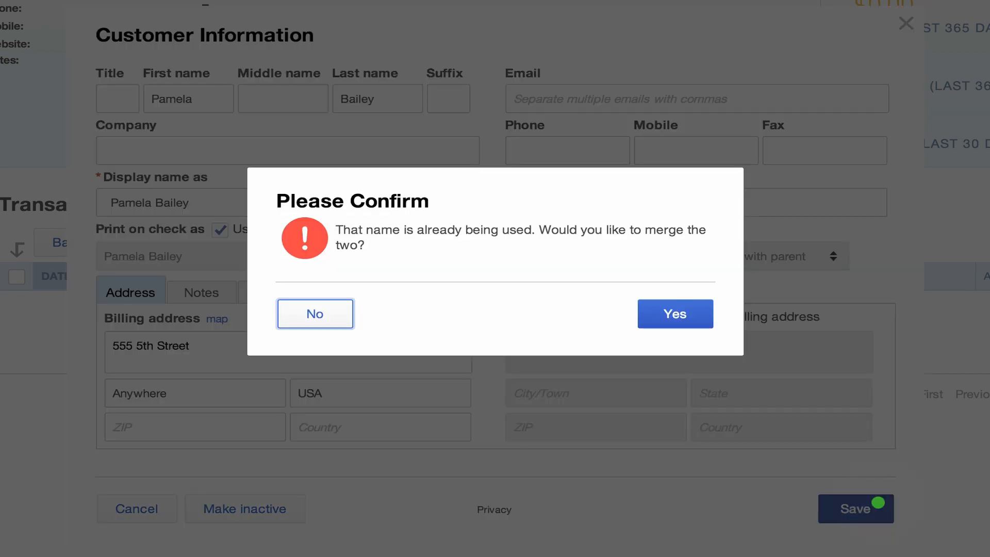